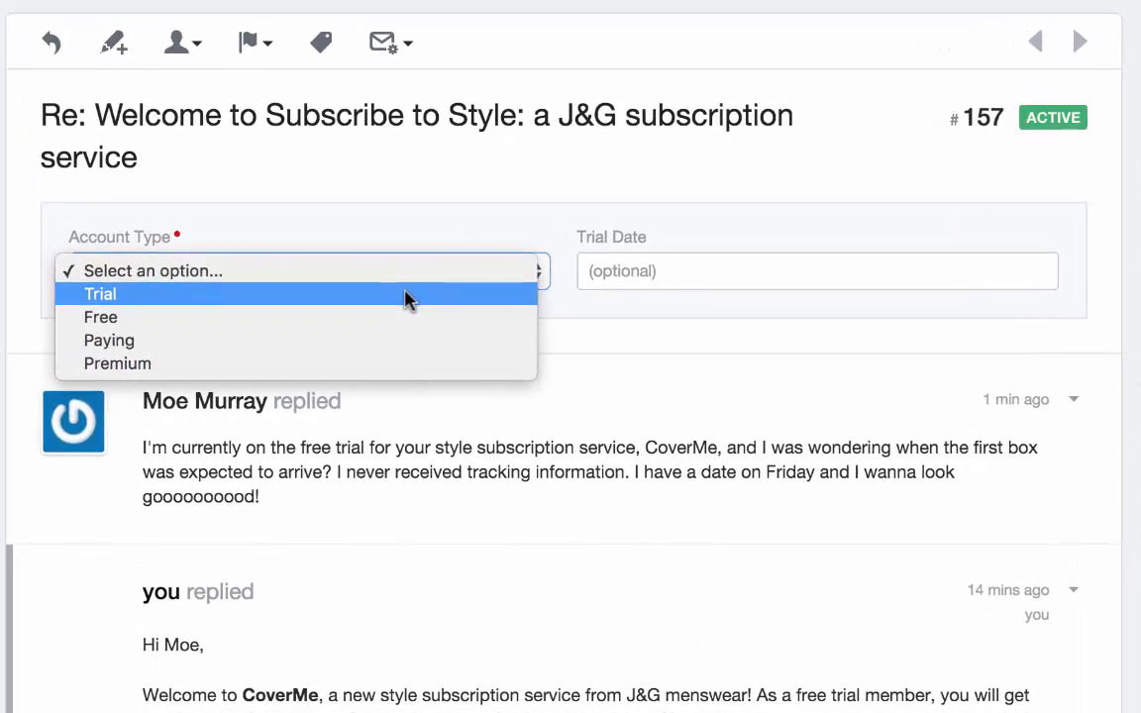
Step: Set the conversation's Account Type to Trial and Trial Date to 2016-01-17
left_click(99, 293)
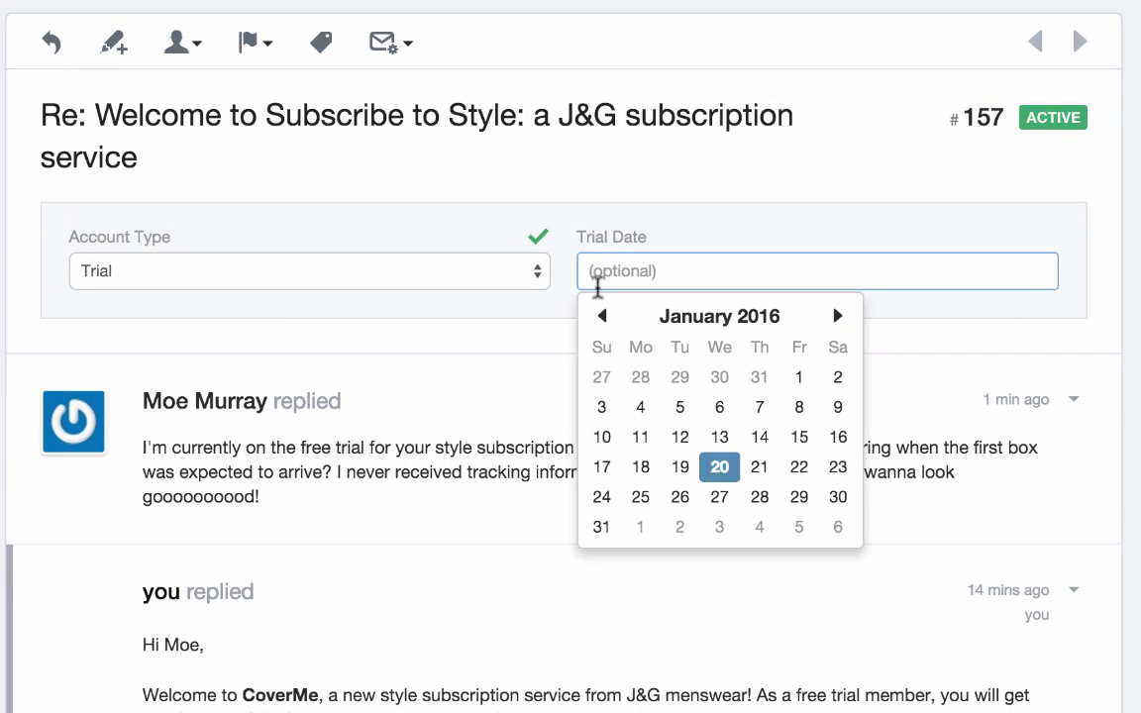
mouse_move(602, 468)
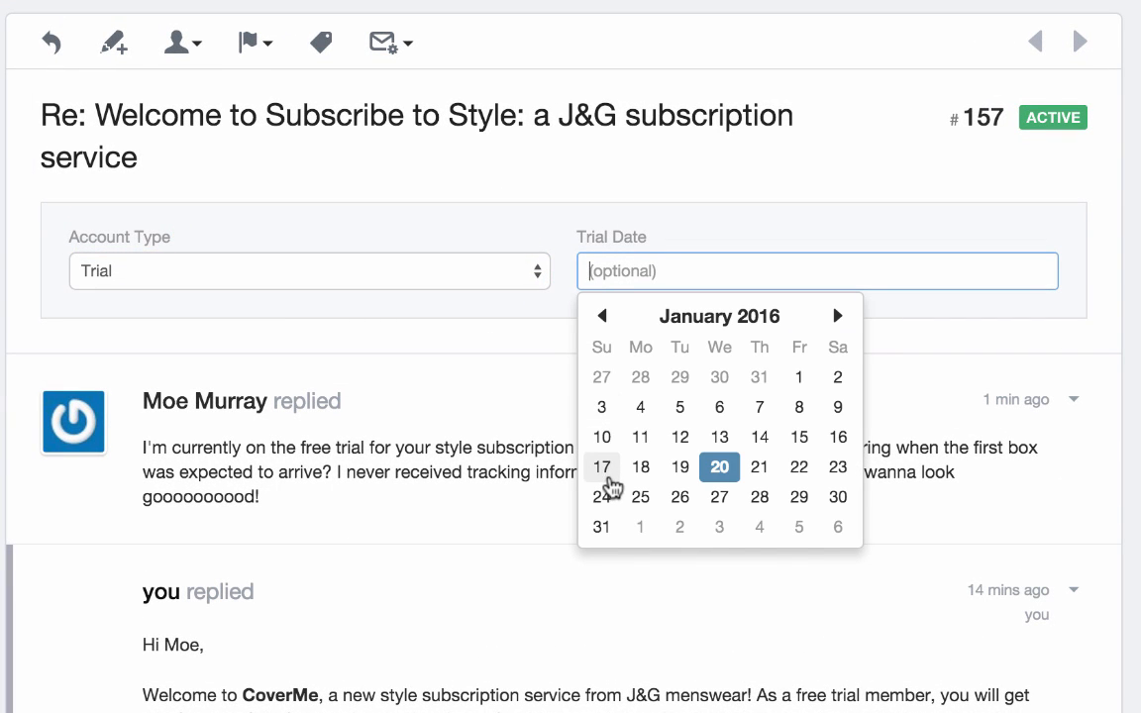
left_click(602, 468)
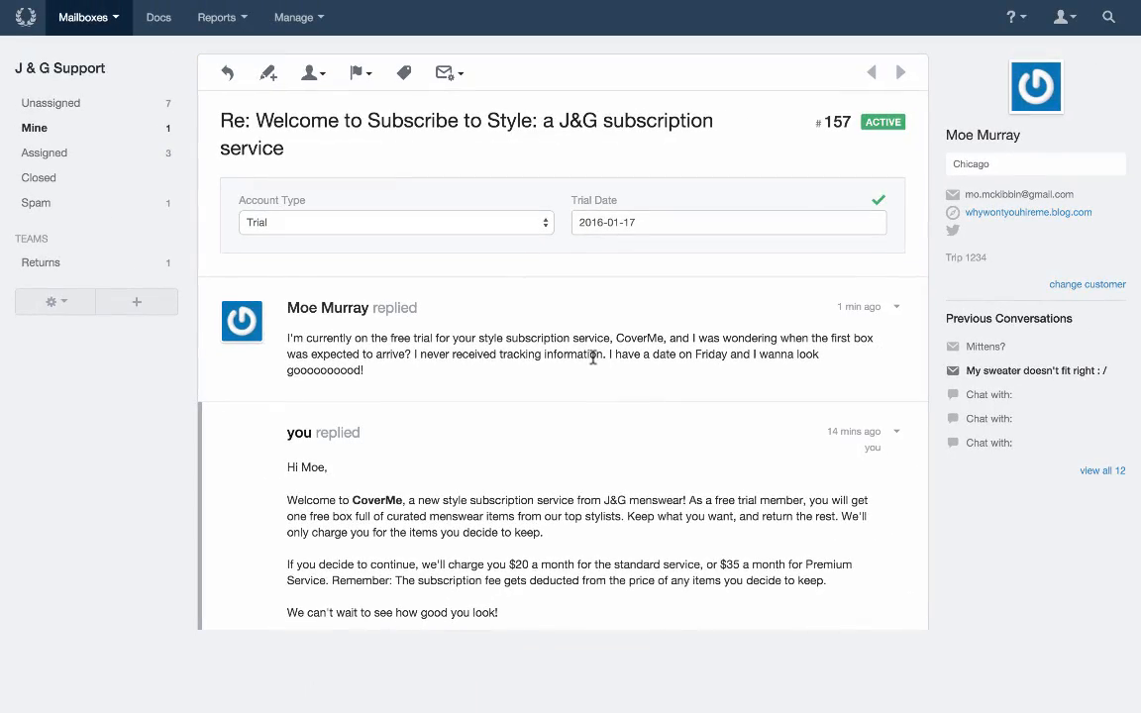
Step: Go to the mailbox's Custom Fields settings from the gear menu
left_click(52, 301)
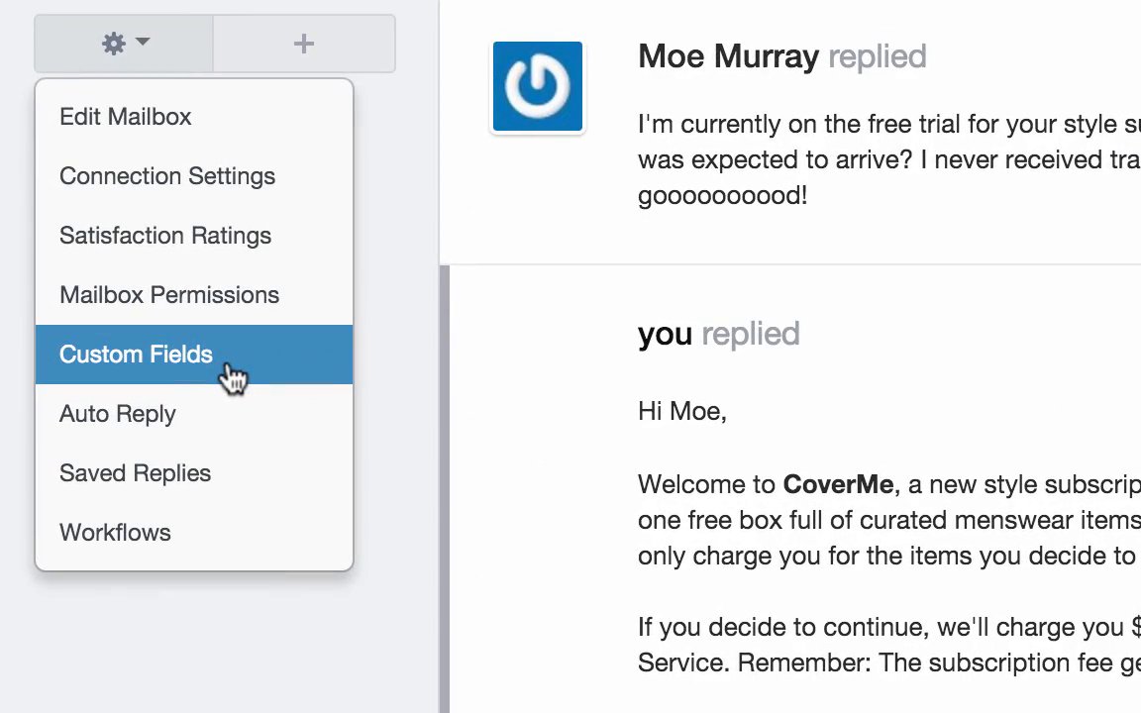
left_click(135, 353)
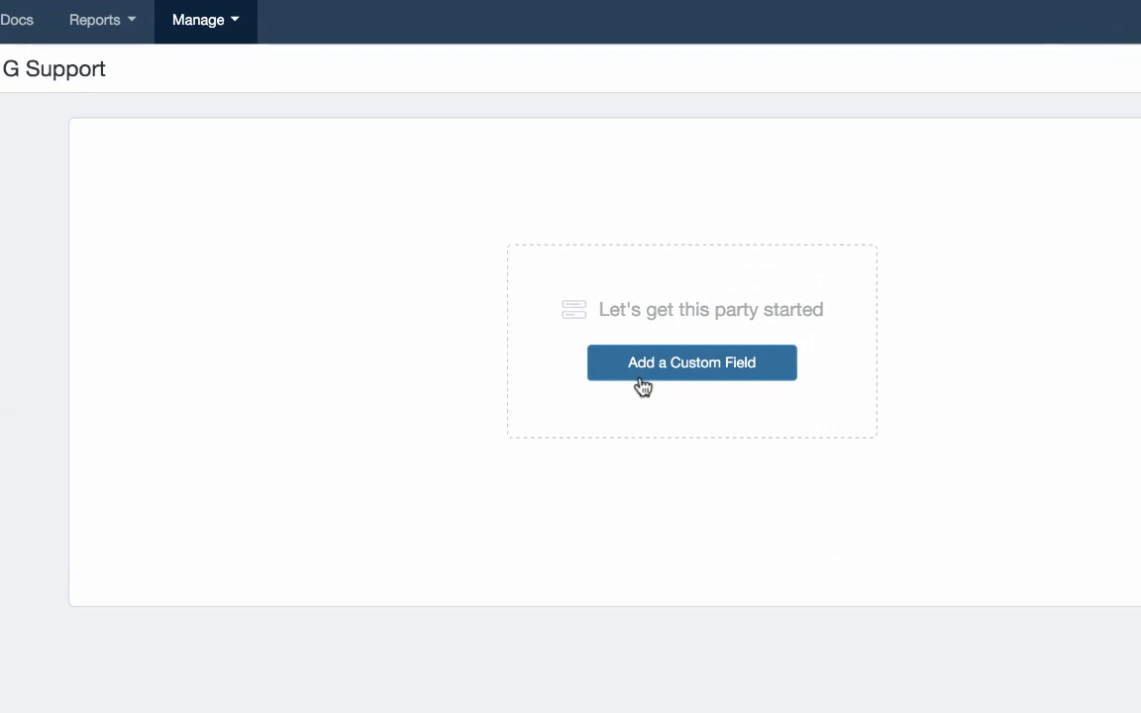
Step: Create a new custom field named Account Type as a Dropdown with Required ON
left_click(689, 361)
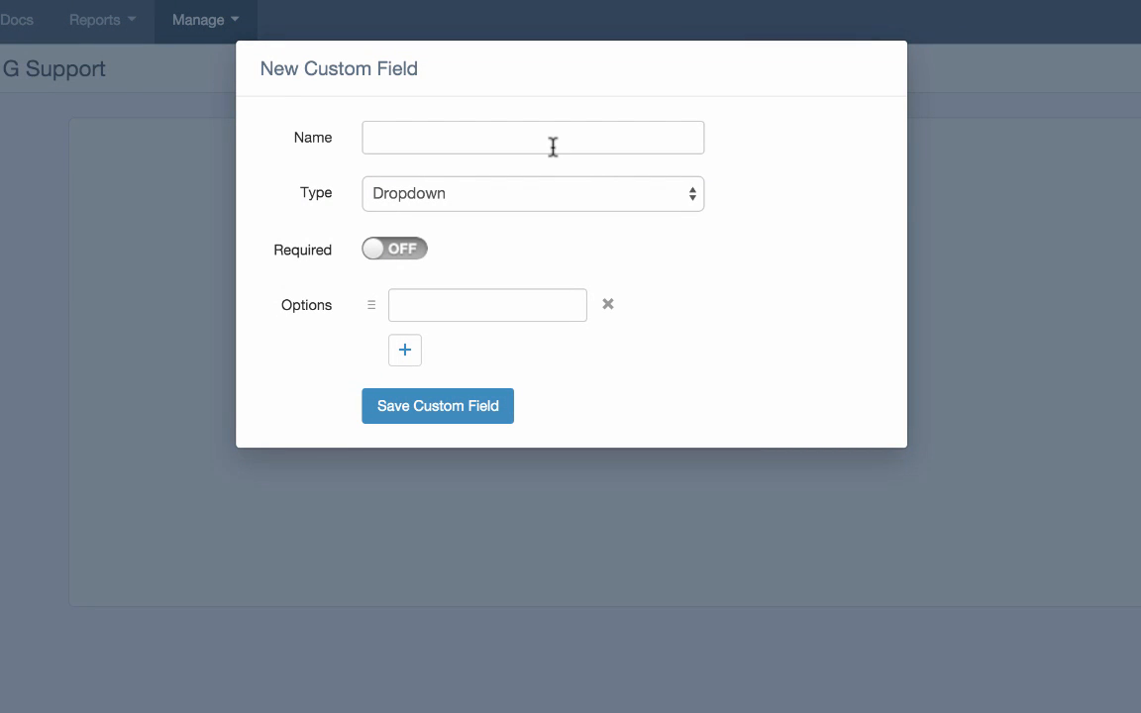
type("Account Type")
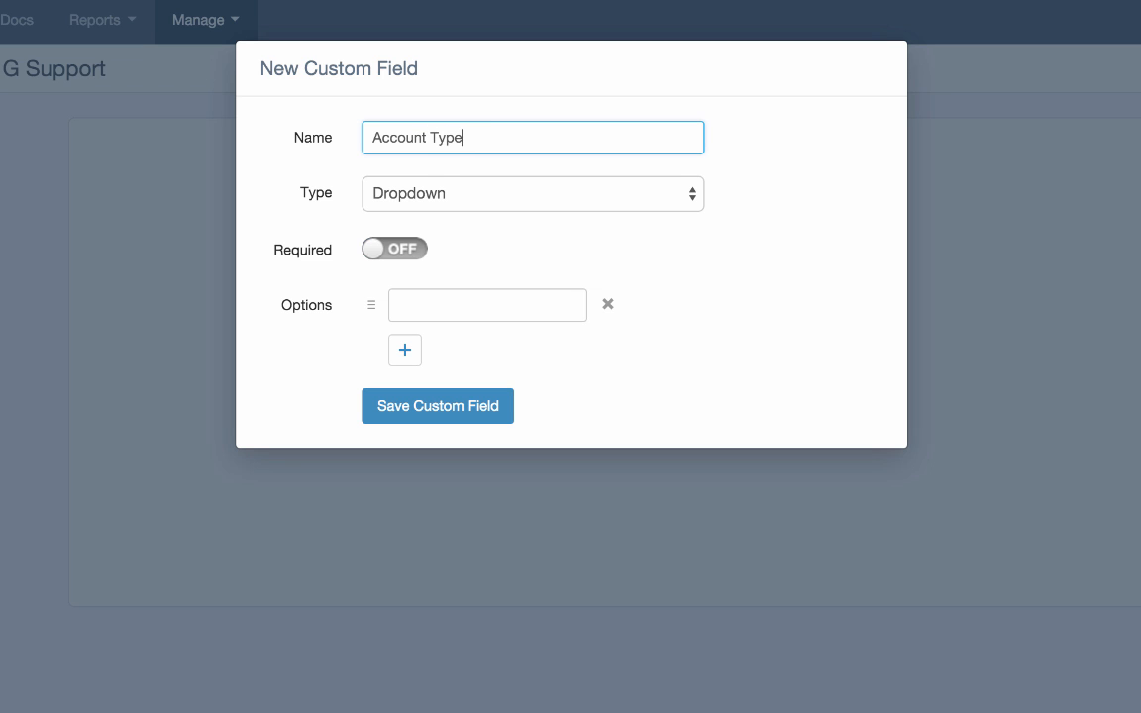
left_click(531, 194)
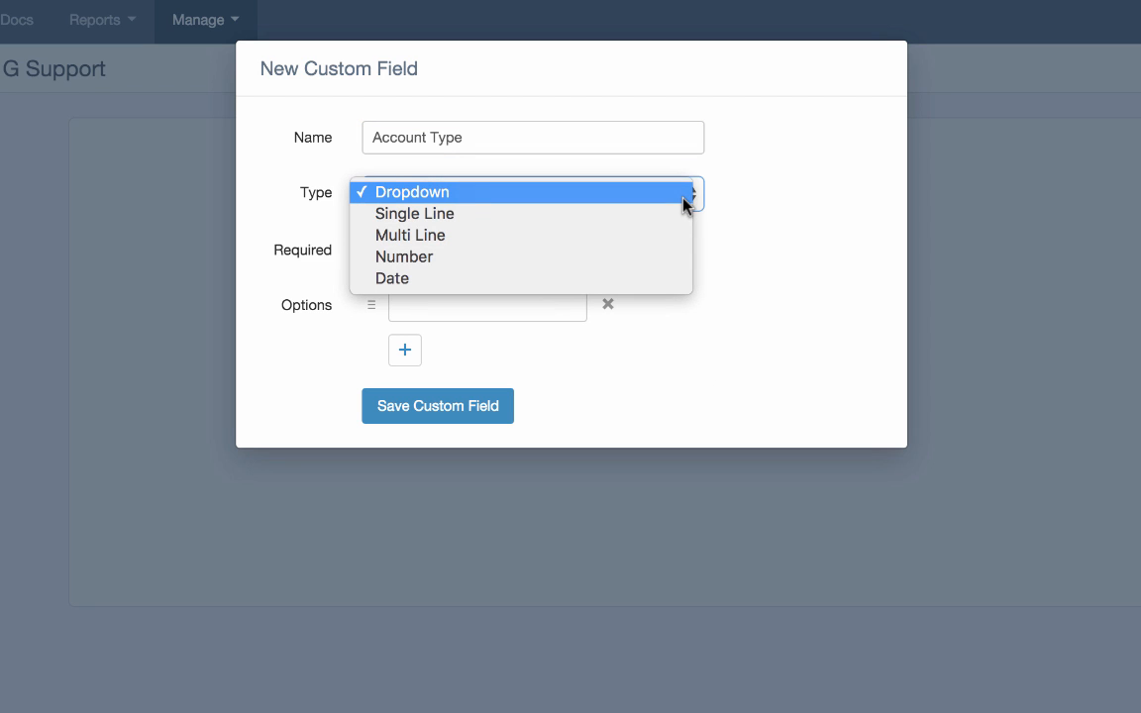
mouse_move(415, 214)
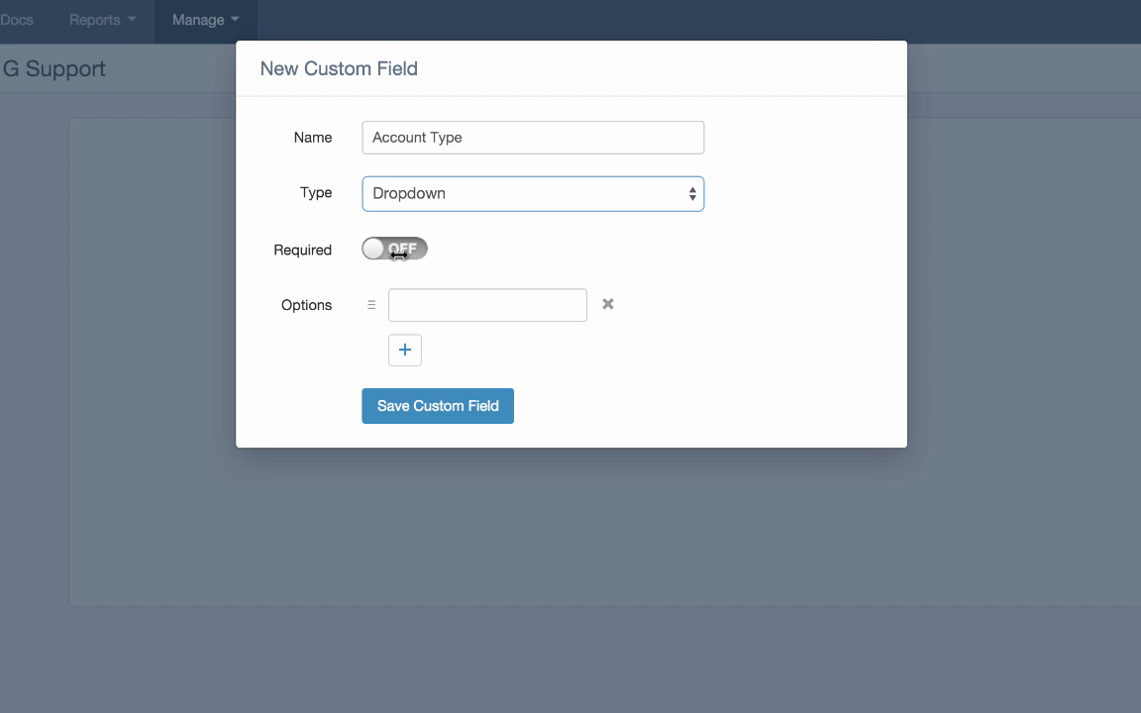
left_click(395, 249)
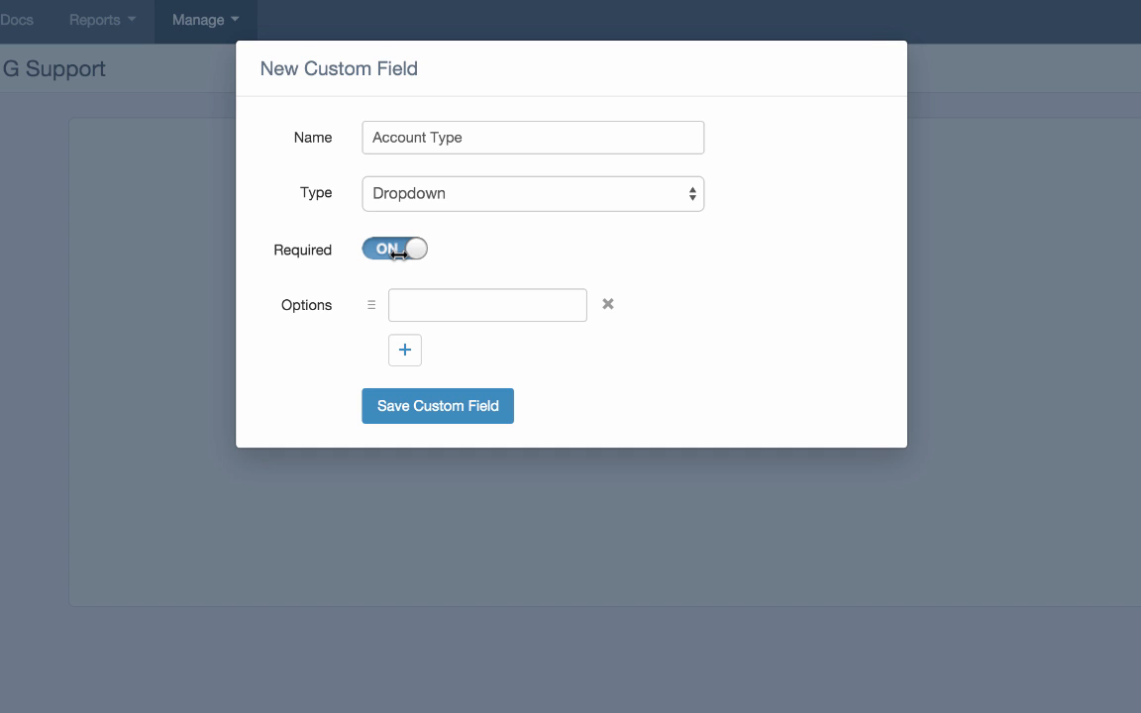
Step: Add options Trial, Free Account, Paying Customer, VIP Customer with Trial first, and save the field
left_click(488, 306)
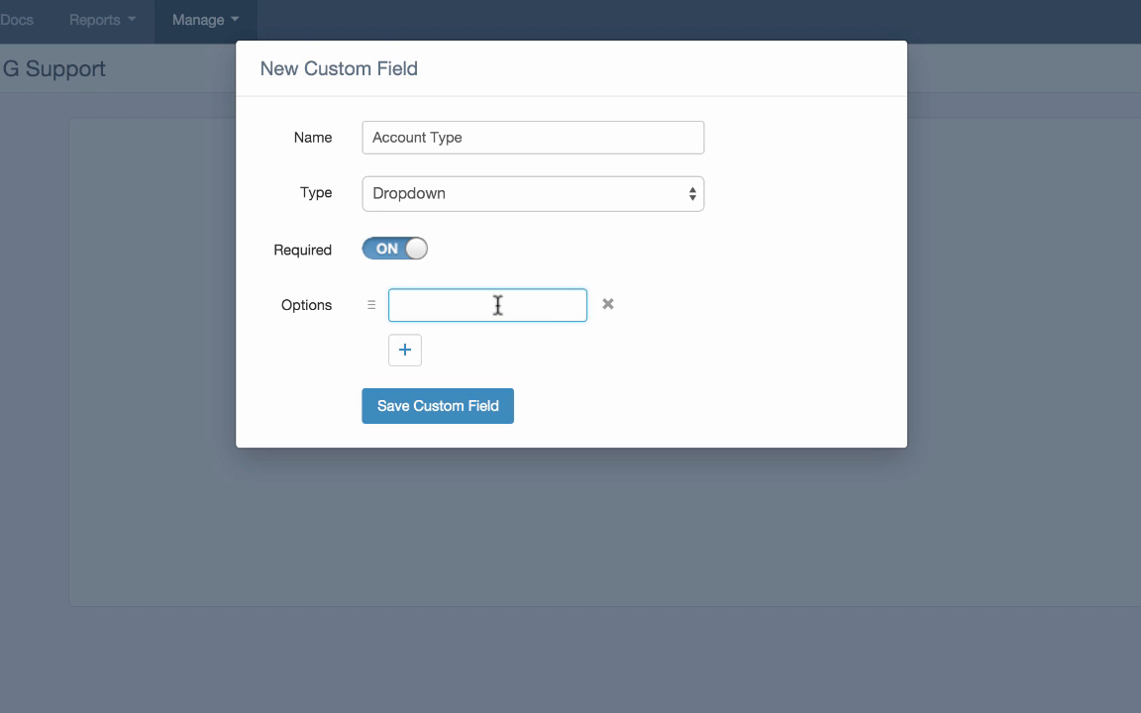
type("Free Account")
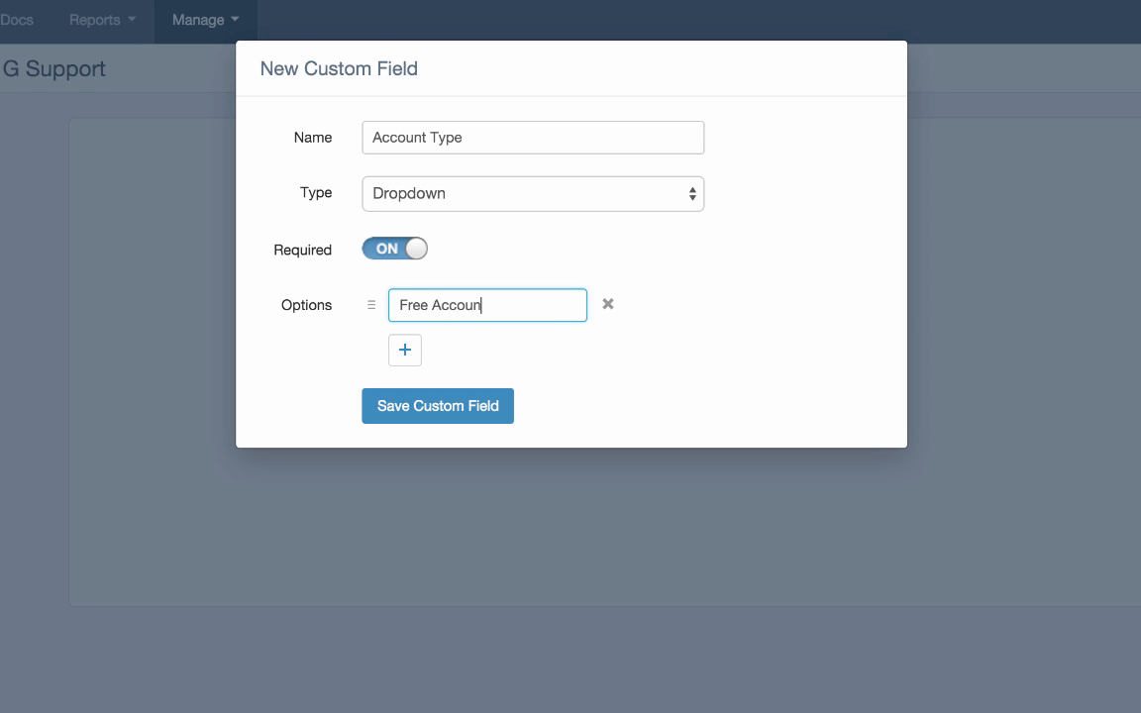
left_click(404, 349)
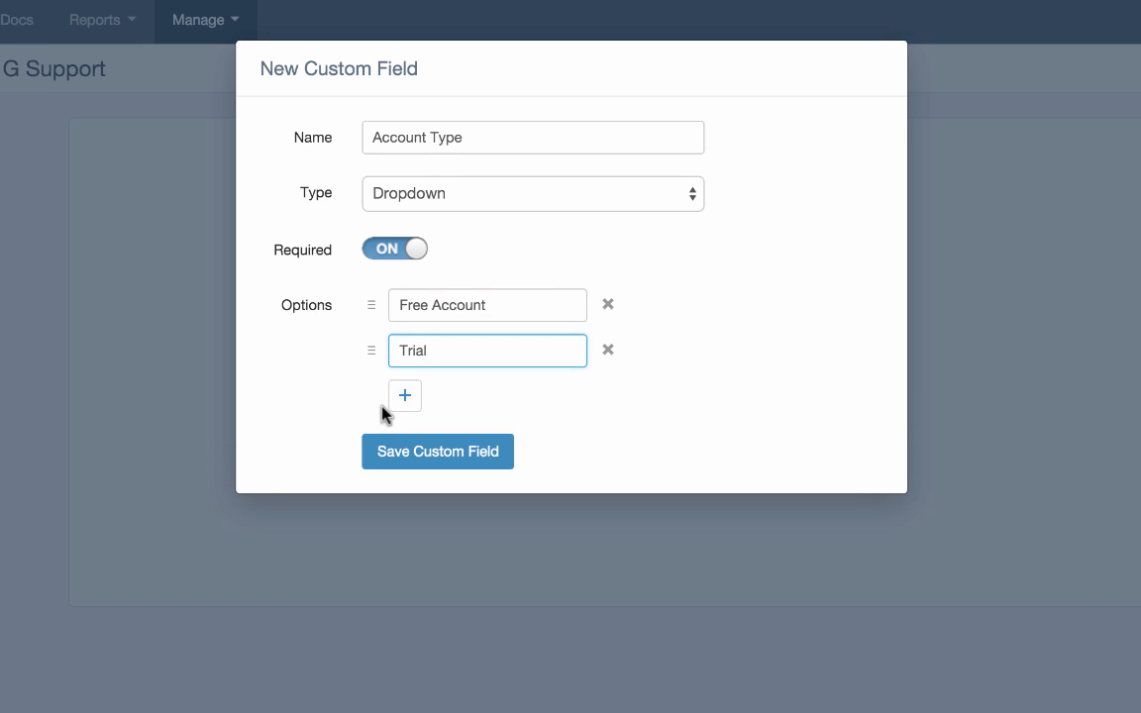
left_click(404, 396)
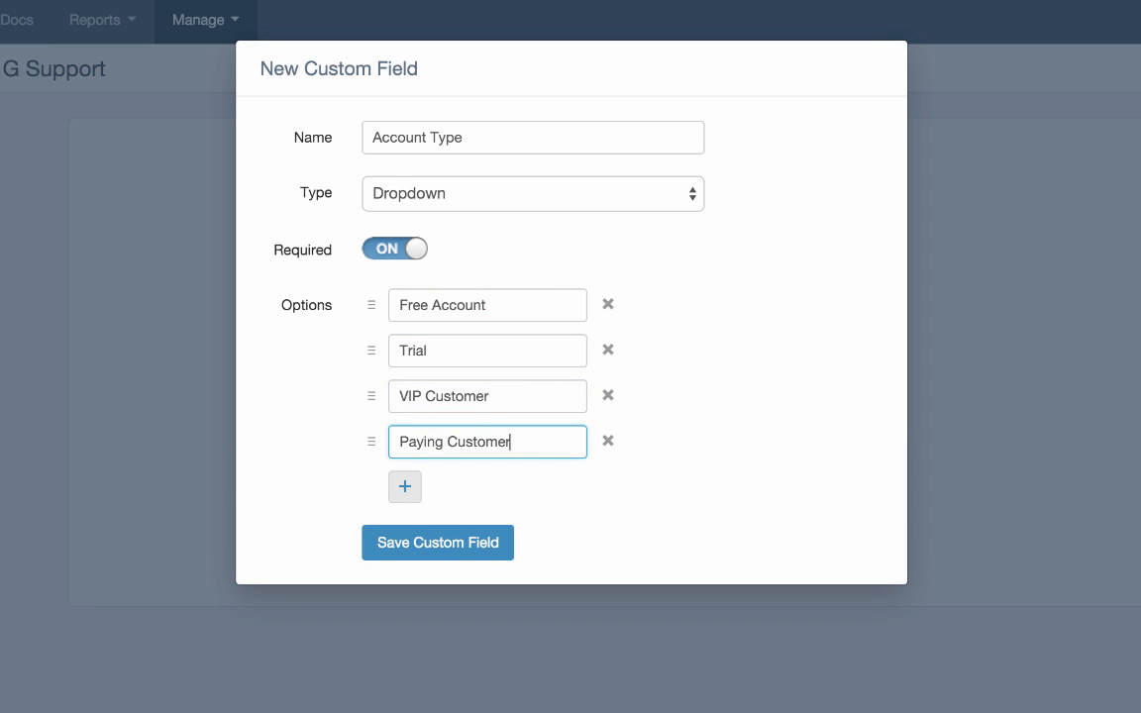
left_click_drag(372, 305, 372, 351)
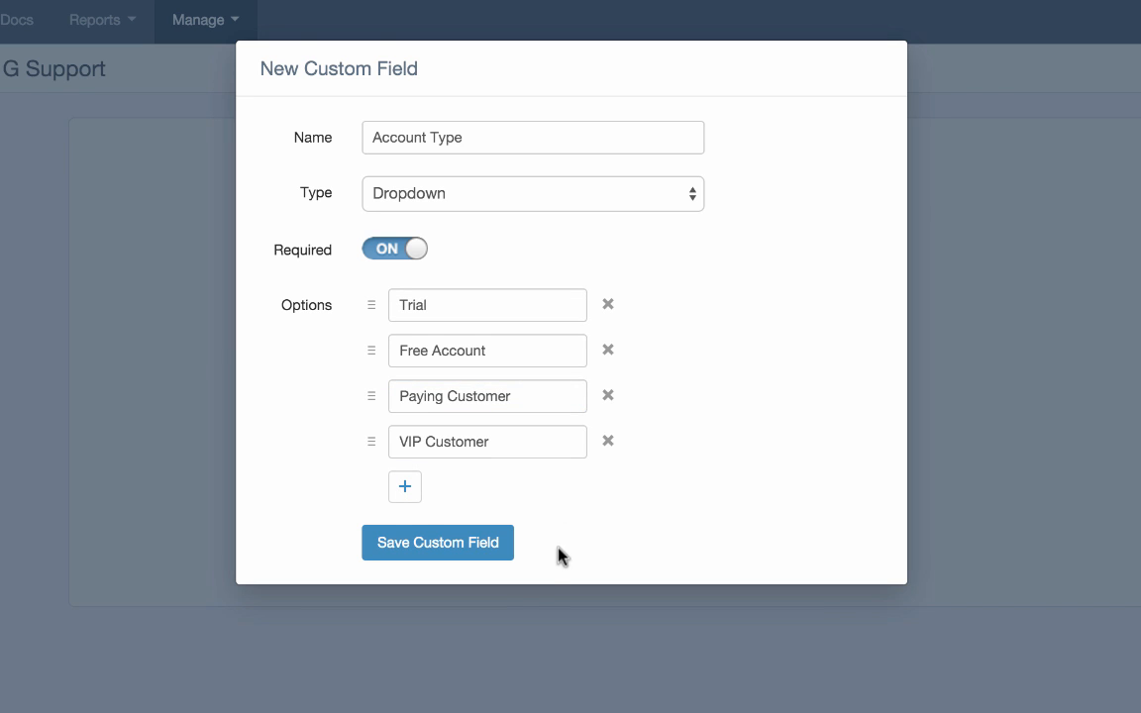
left_click(436, 543)
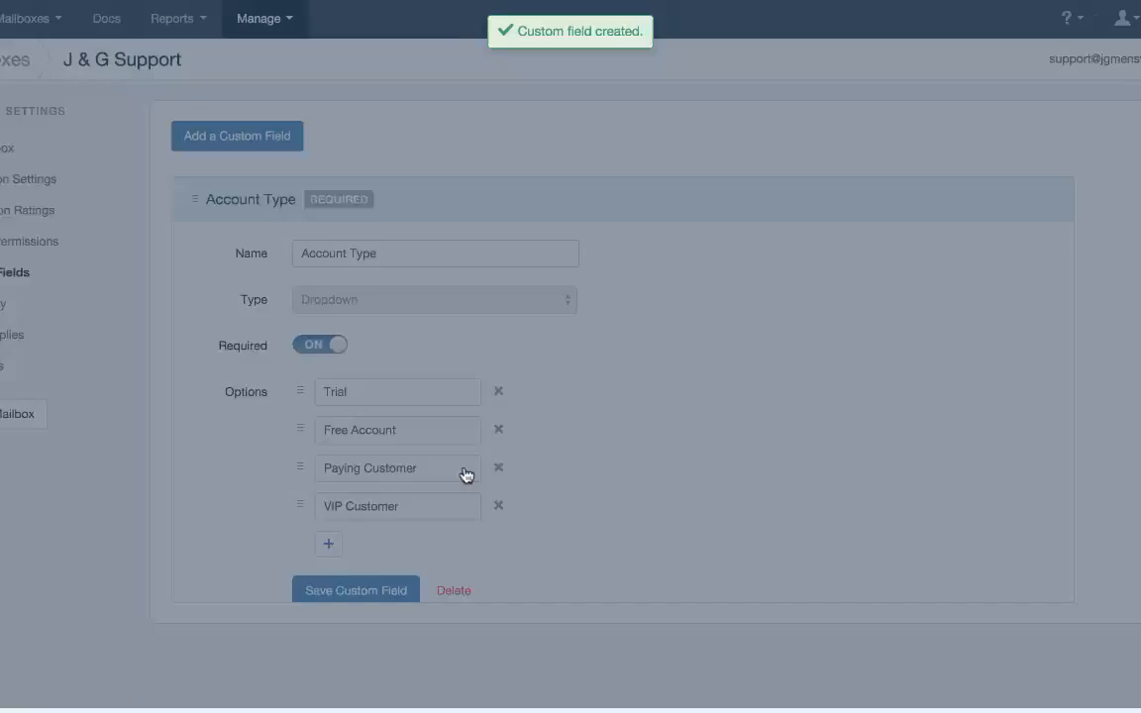
left_click(354, 590)
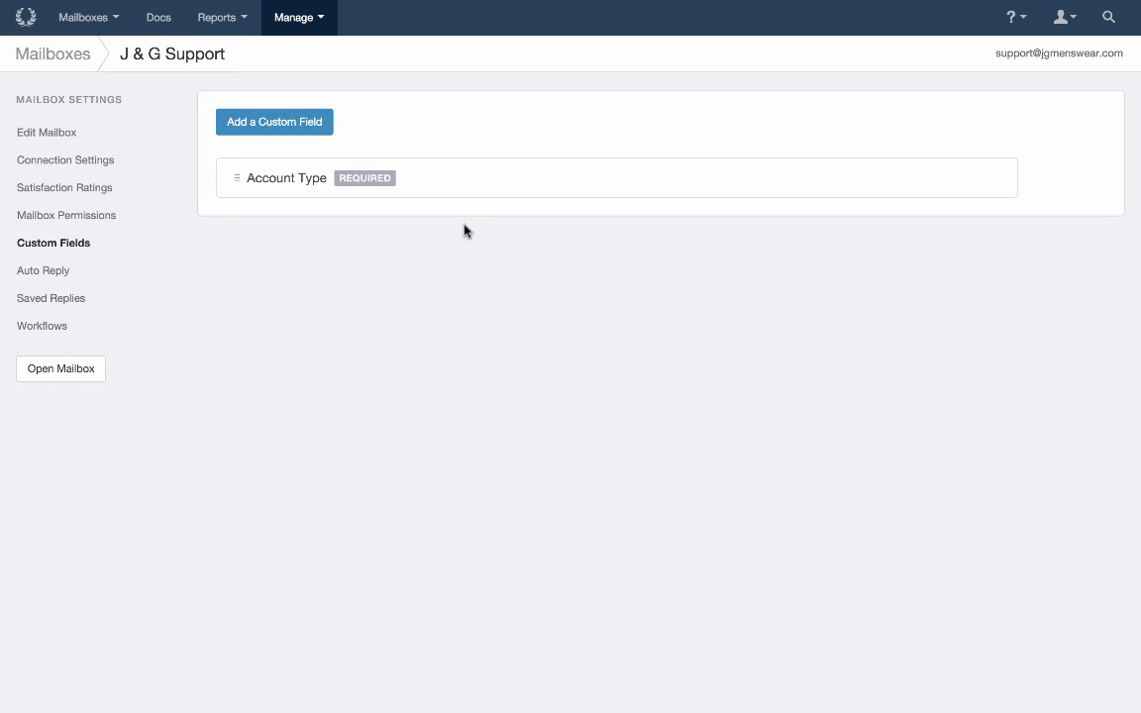
left_click(285, 179)
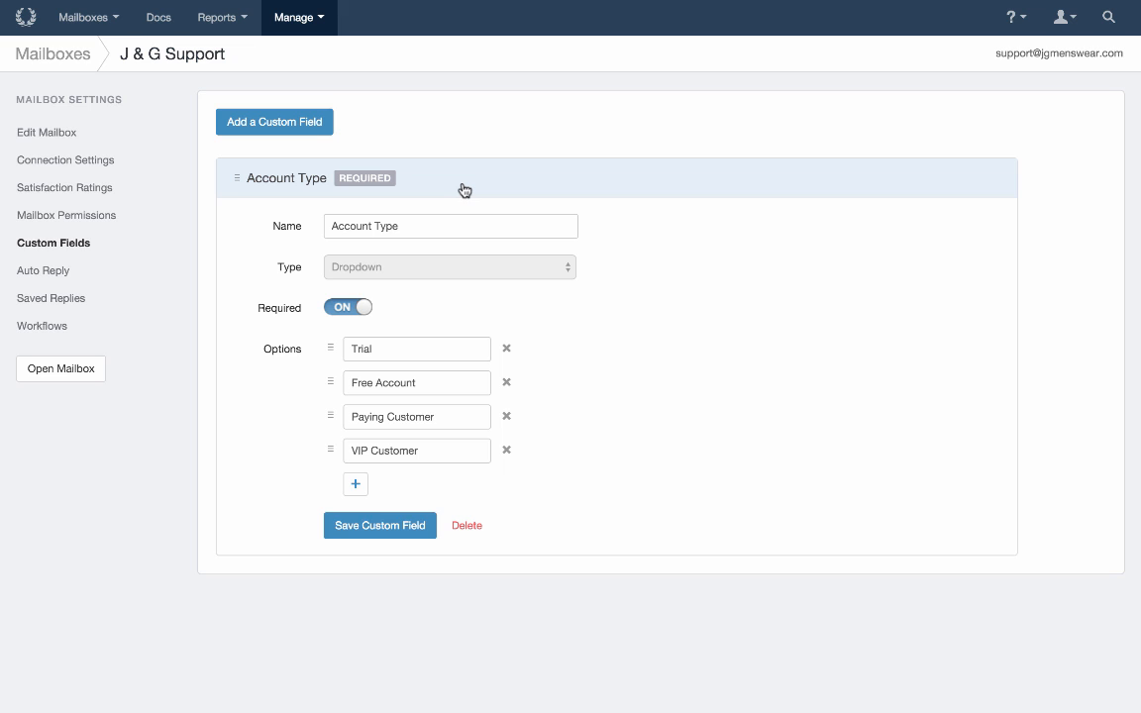
left_click(348, 306)
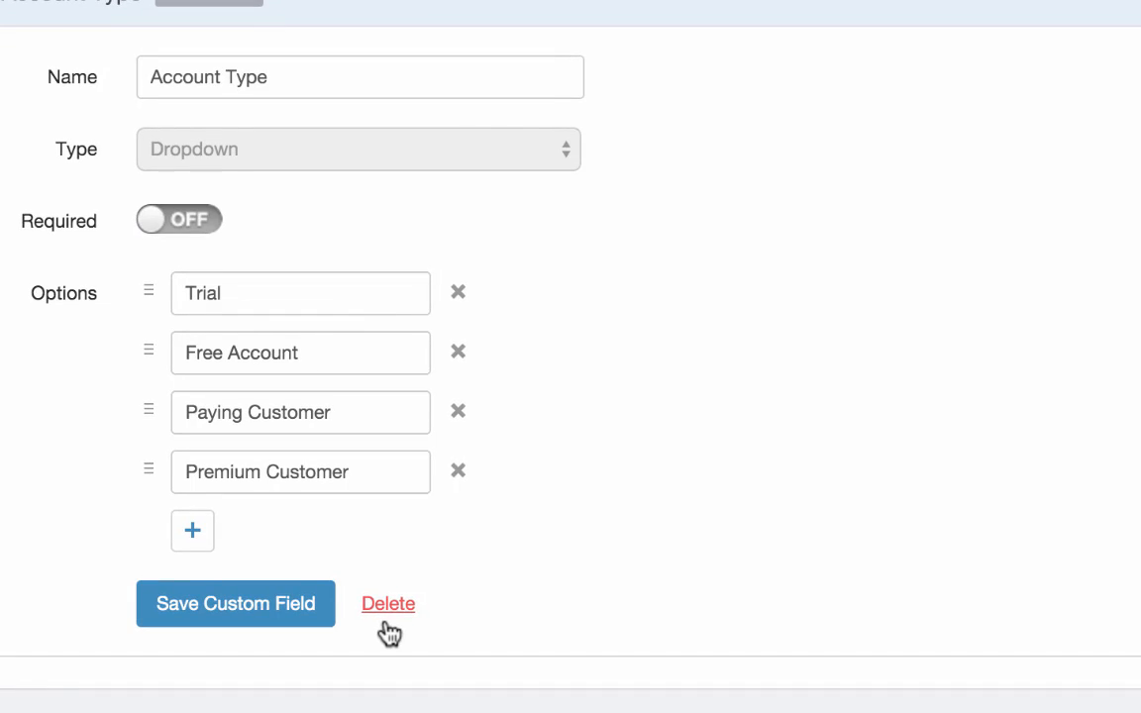
left_click(388, 603)
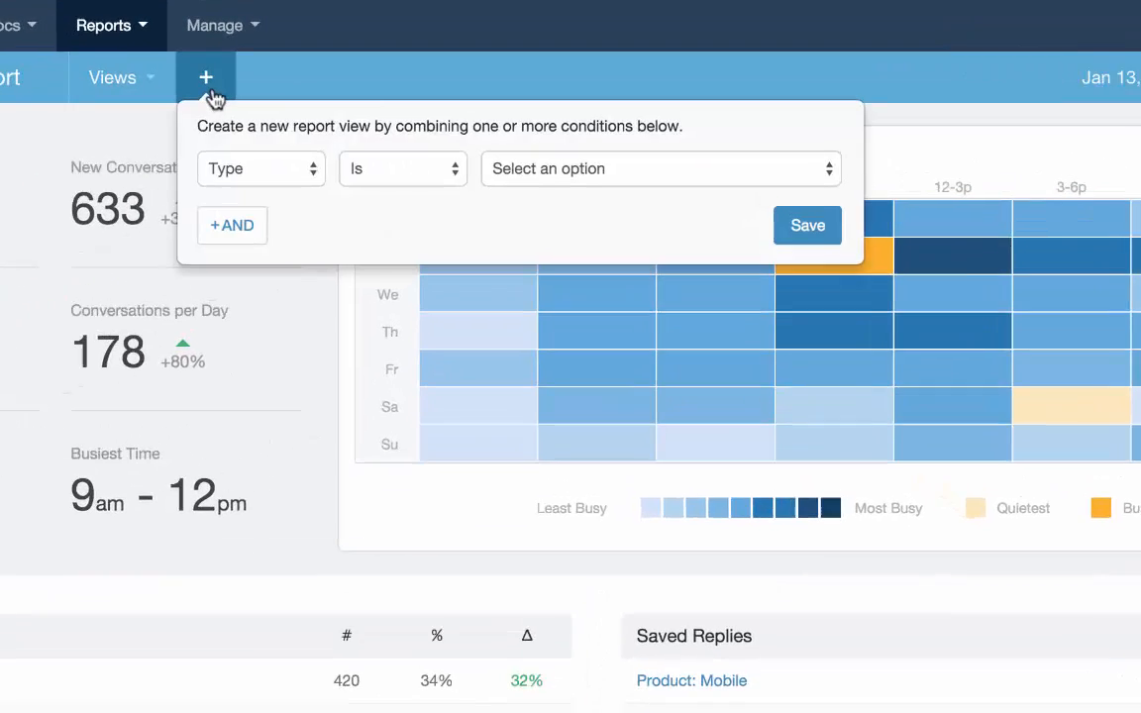
Step: Add the report condition Account Type is Paying Customer
left_click(262, 168)
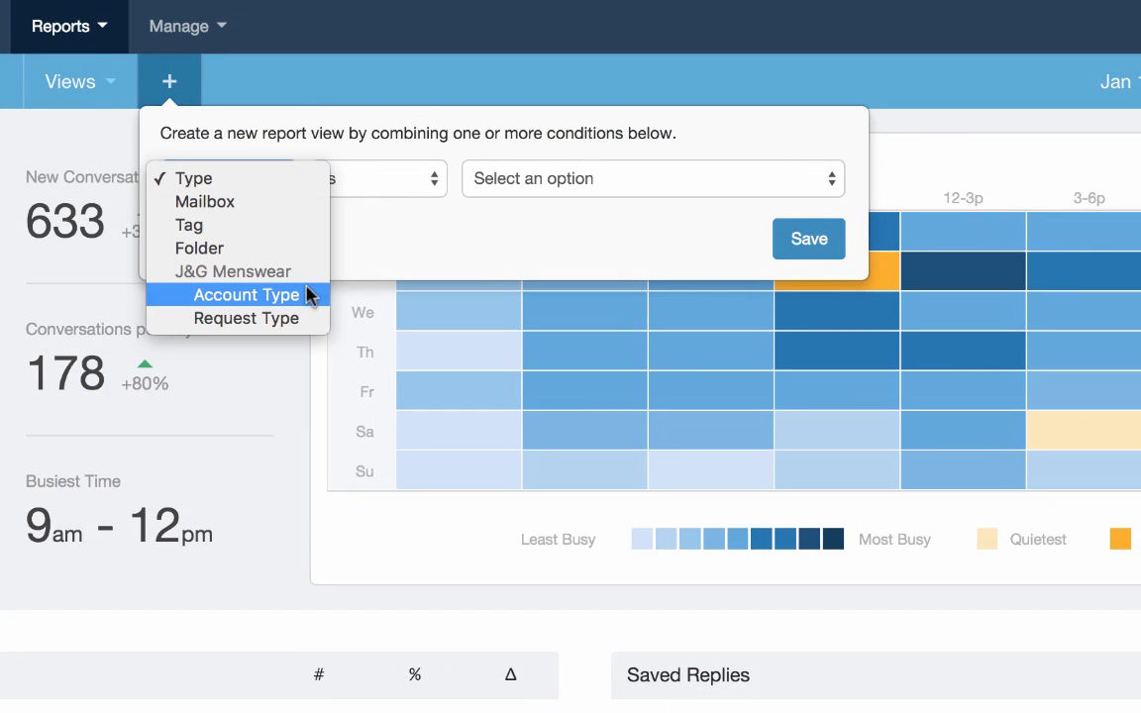
left_click(246, 293)
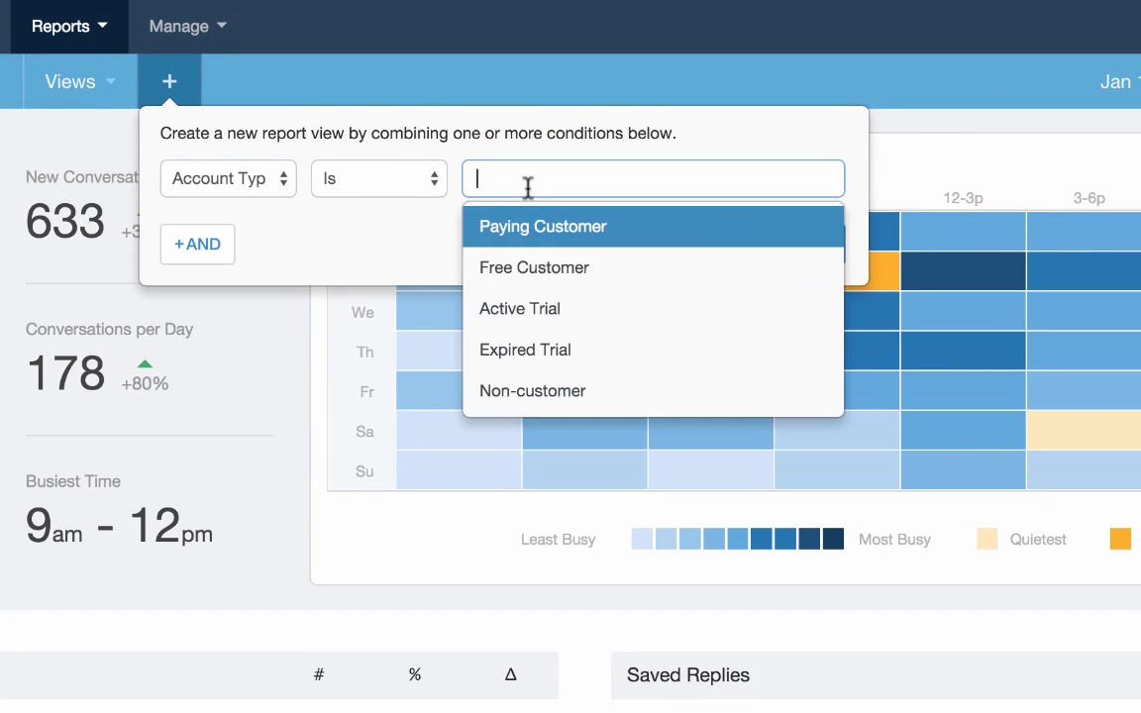
left_click(543, 226)
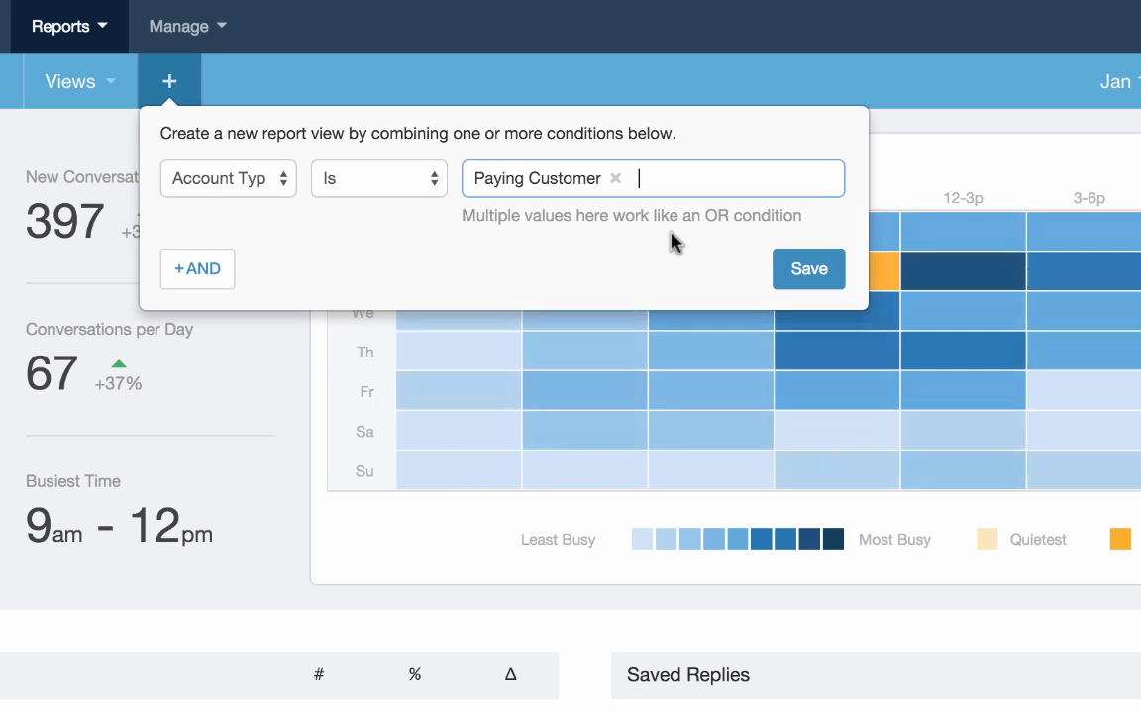